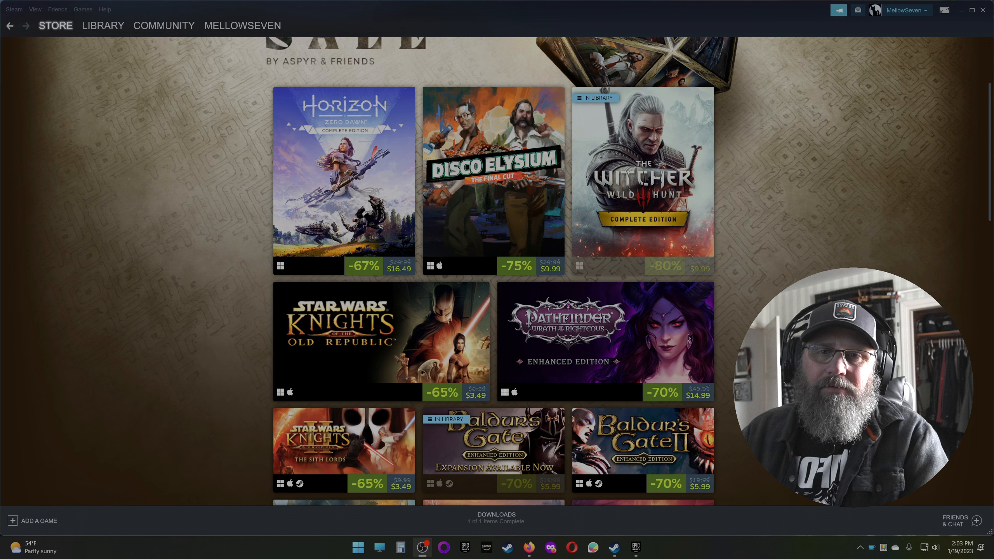
# Show the RPG Sale banner, then the first row of deals like Horizon Zero Dawn and Disco Elysium
pyautogui.scroll(3)
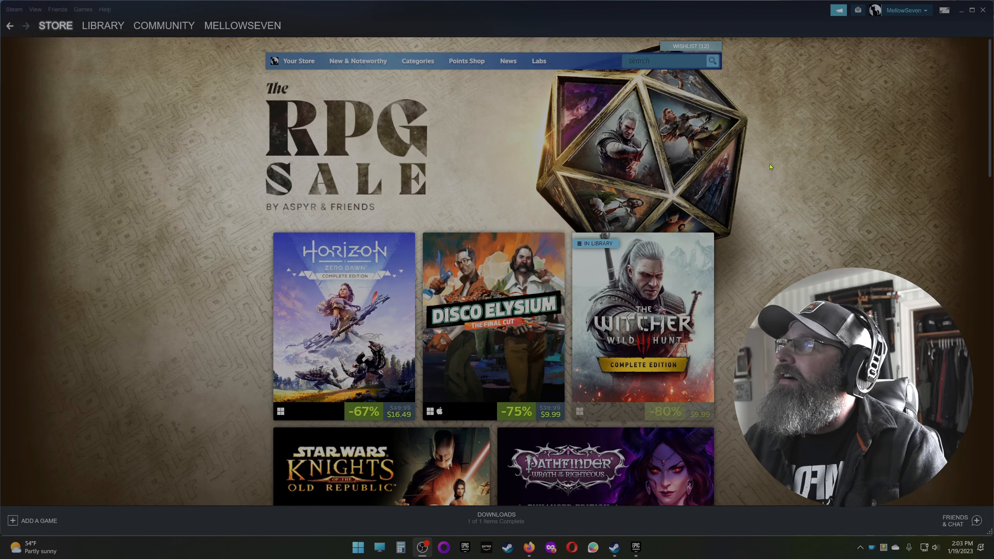
pyautogui.moveTo(754, 191)
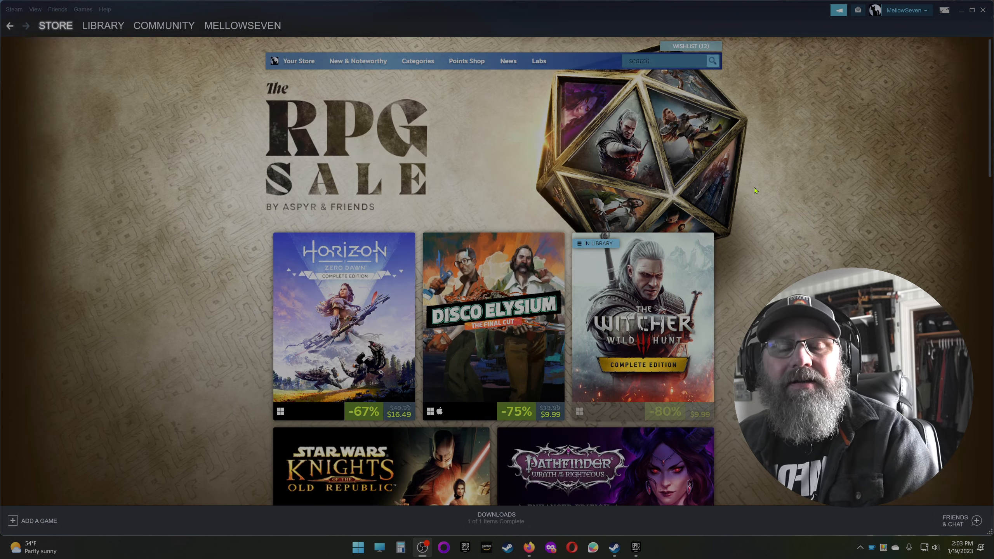
pyautogui.scroll(-3)
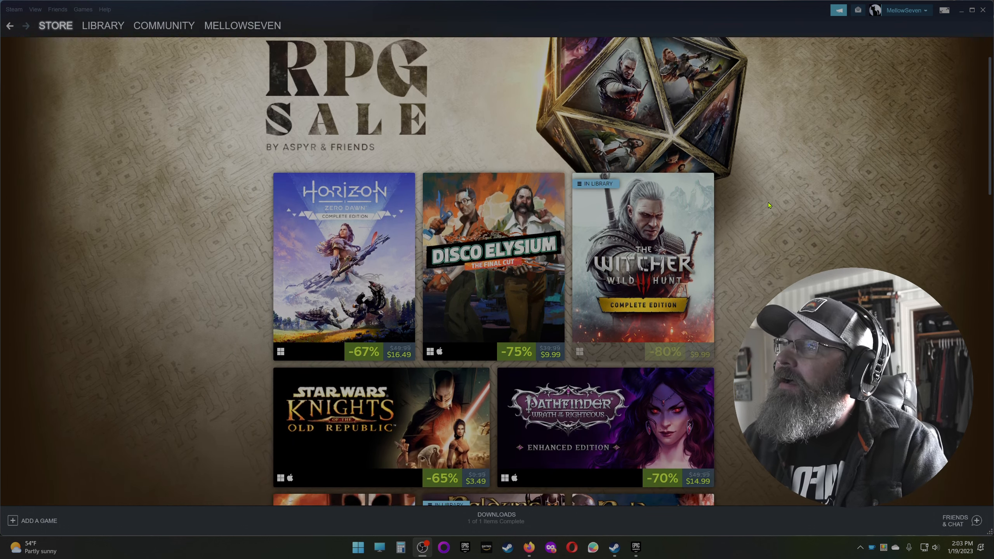
pyautogui.scroll(-3)
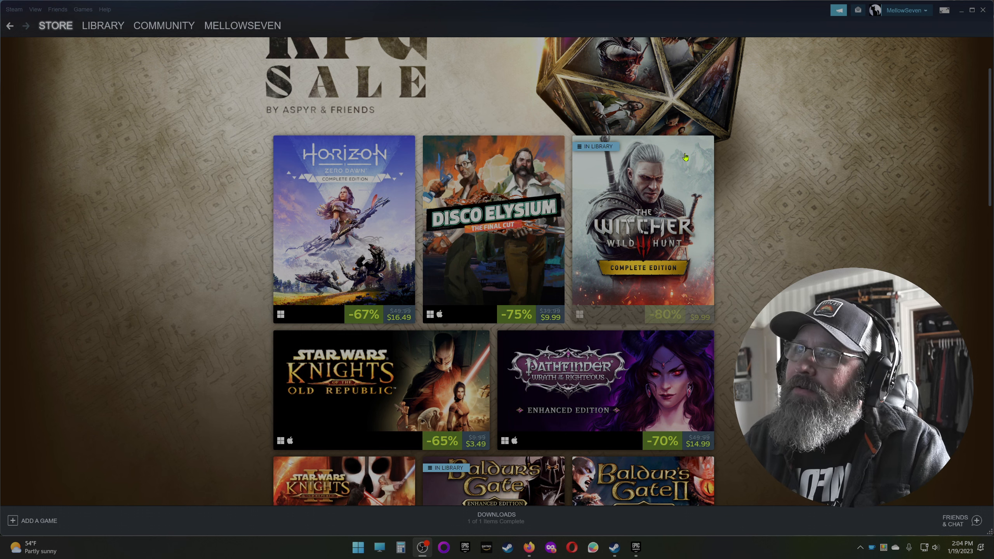
# Scroll past the Baldur's Gate row to Baldur's Gate II, Wasteland 3 and Pillars of Eternity
pyautogui.scroll(-3)
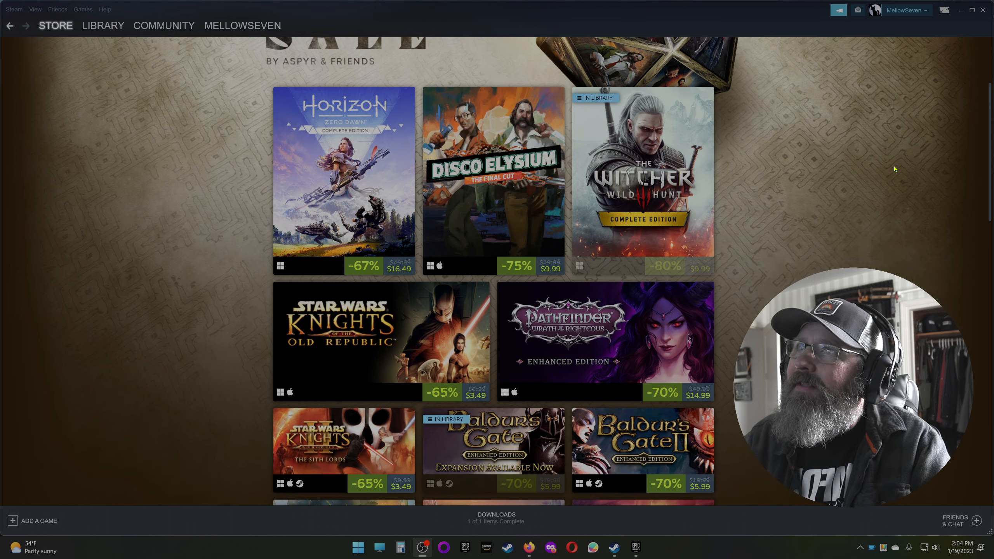
pyautogui.scroll(-3)
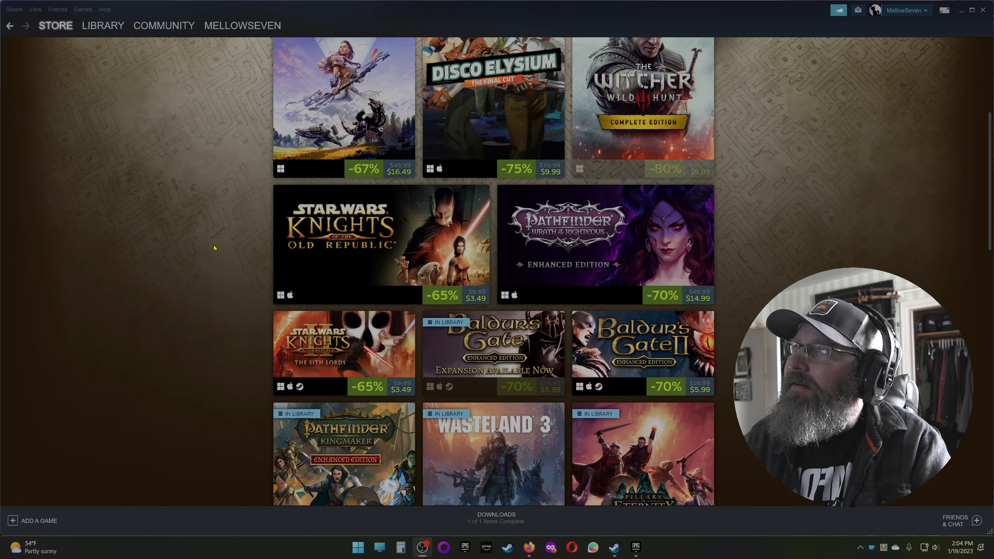
pyautogui.moveTo(265, 255)
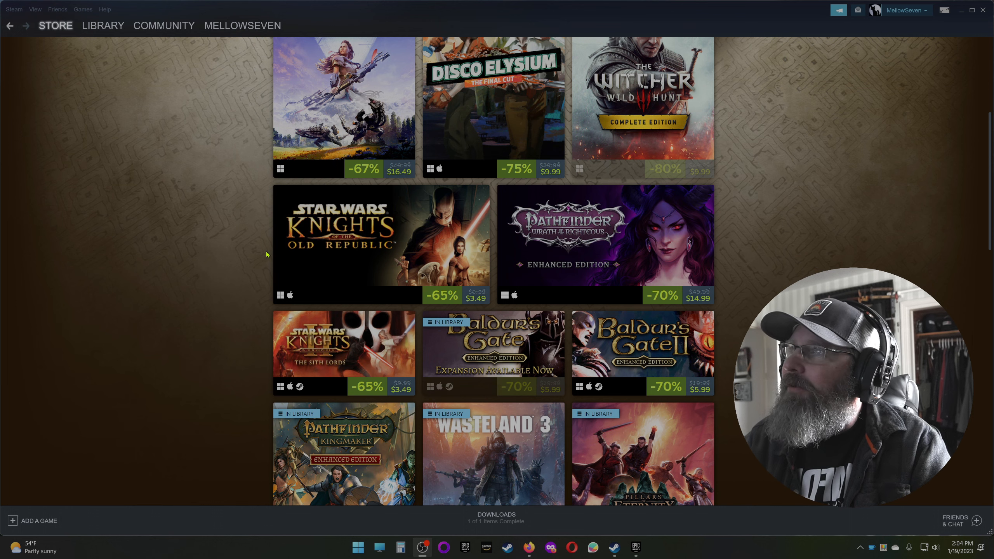
pyautogui.moveTo(735, 268)
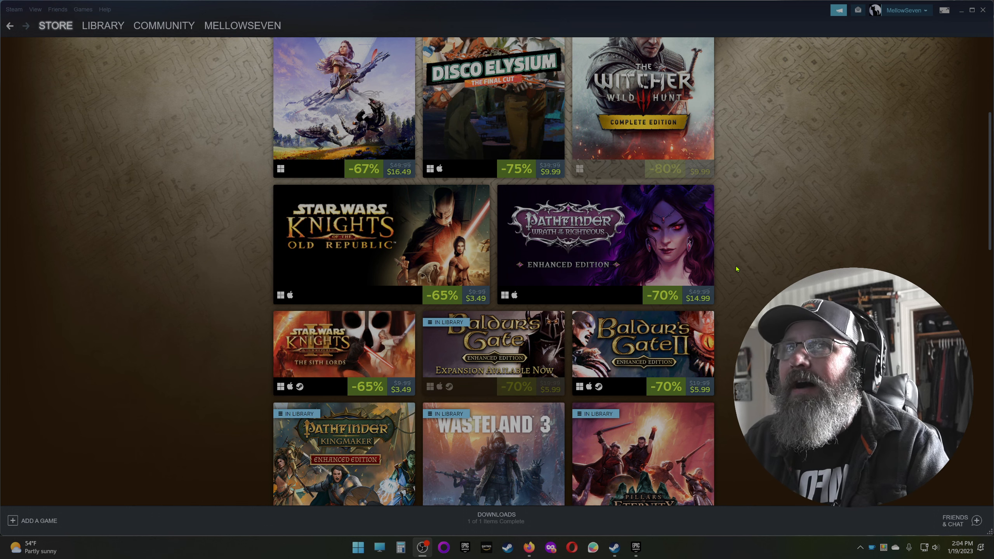
pyautogui.scroll(-3)
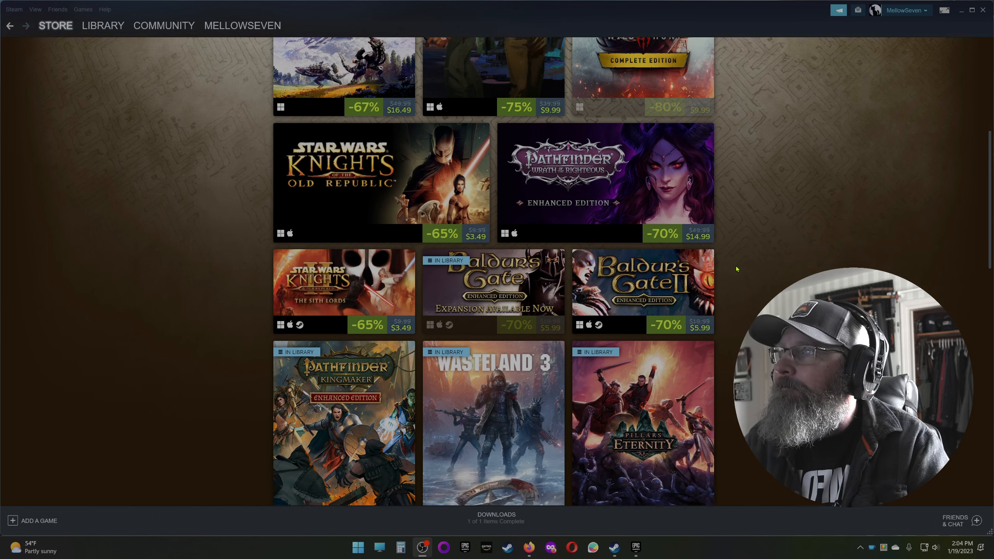
pyautogui.scroll(-3)
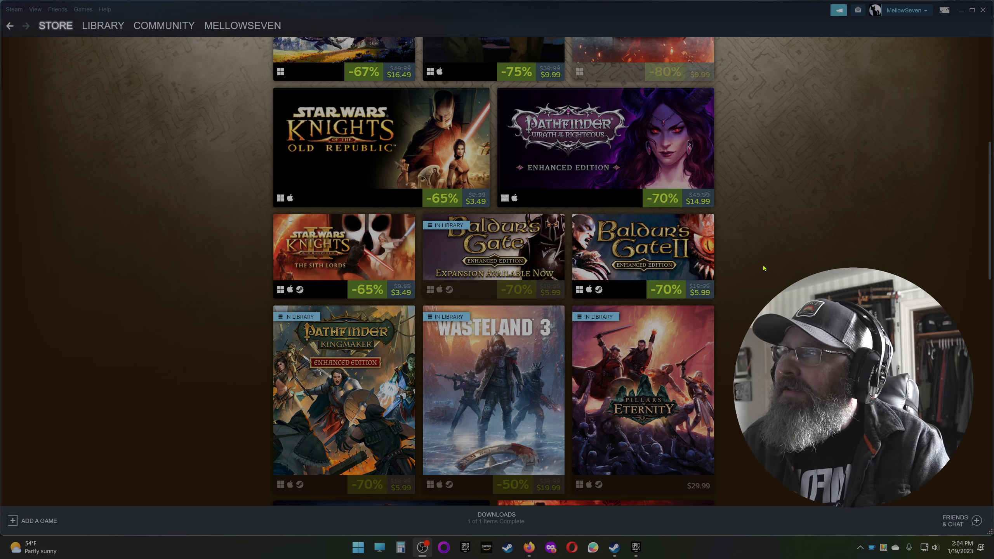
# Move down past Solasta and Grim Dawn to the Kingdom Come: Deliverance and Encased deals
pyautogui.scroll(-3)
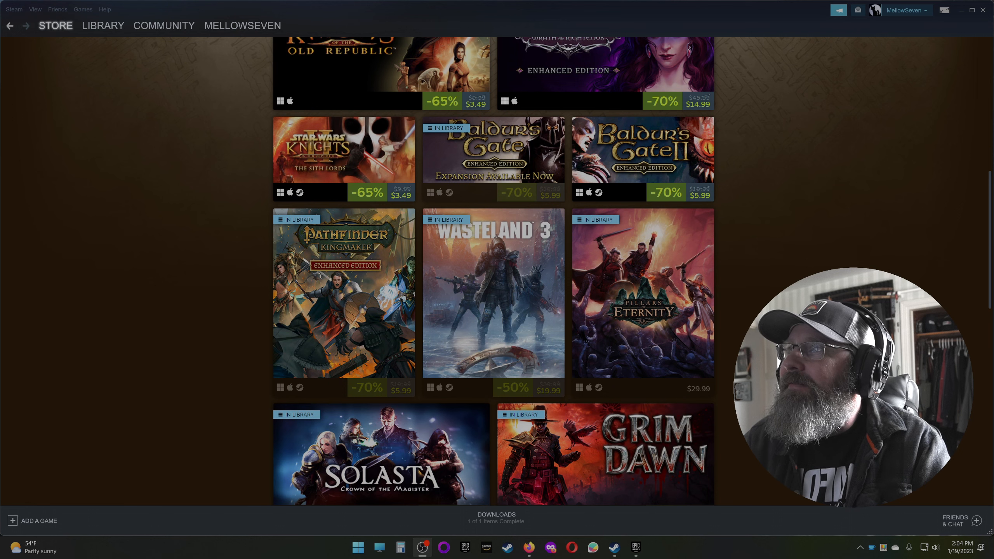
pyautogui.scroll(-3)
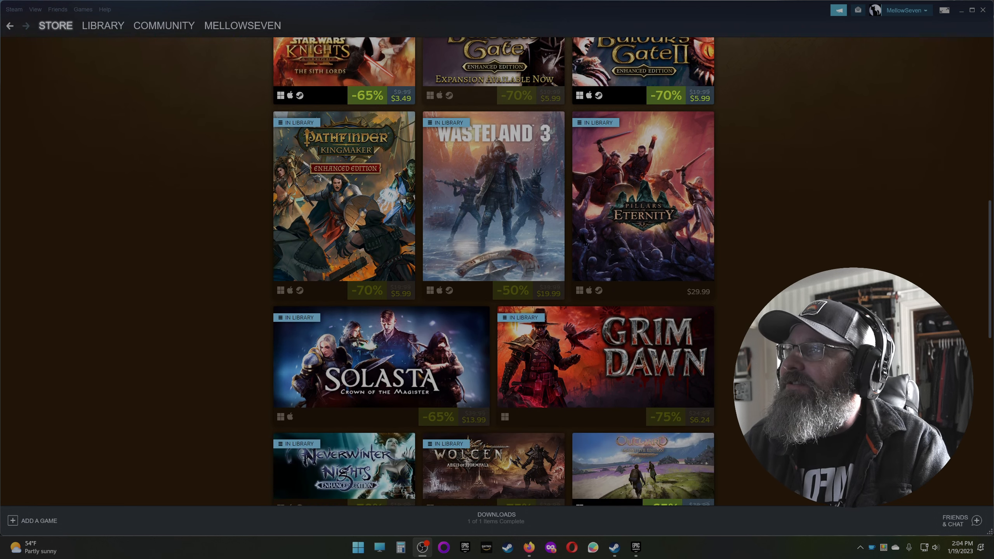
pyautogui.scroll(-3)
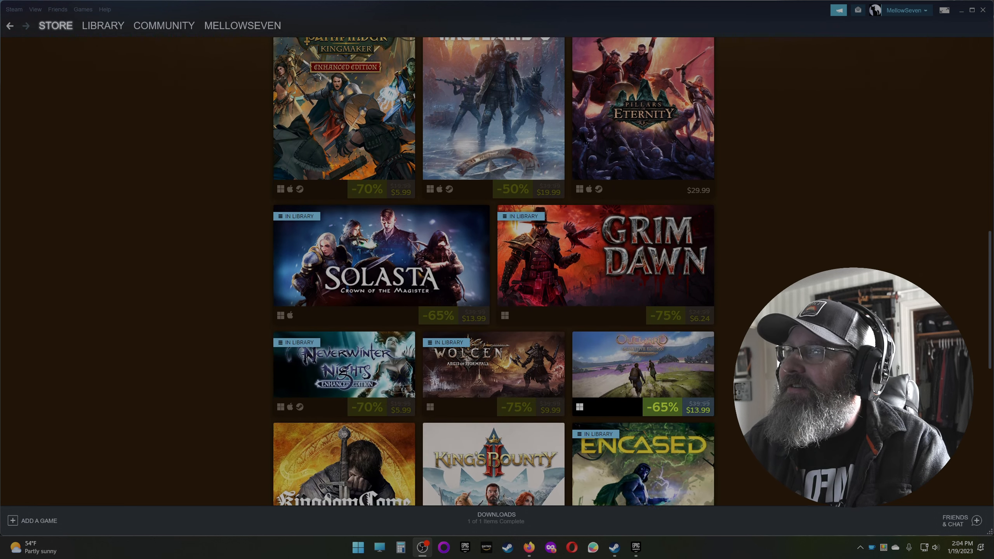
pyautogui.scroll(-3)
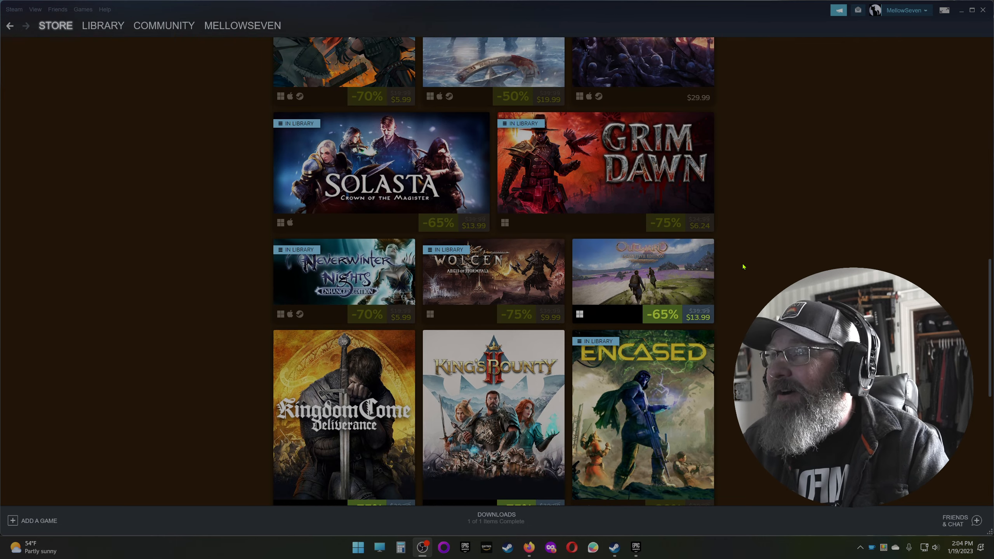
pyautogui.scroll(-3)
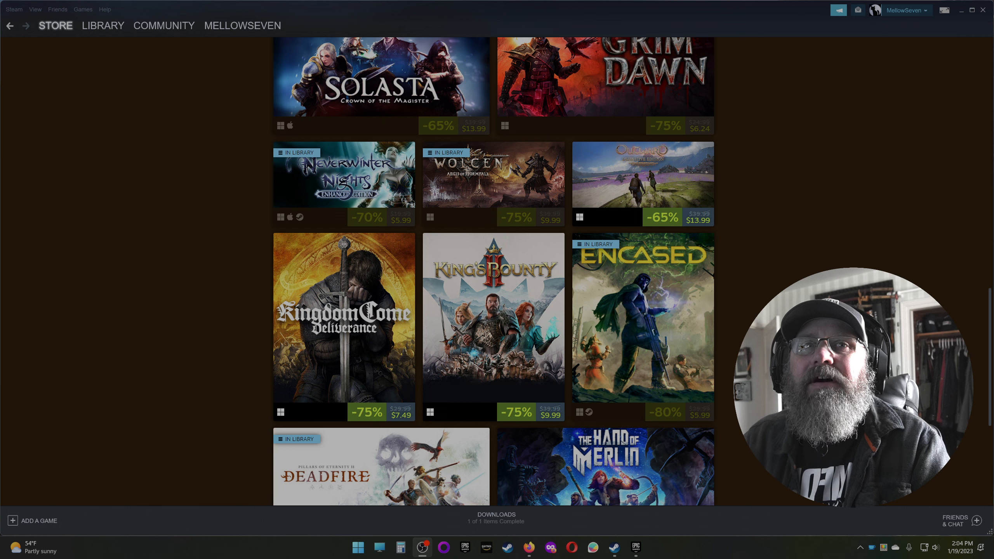
pyautogui.click(635, 546)
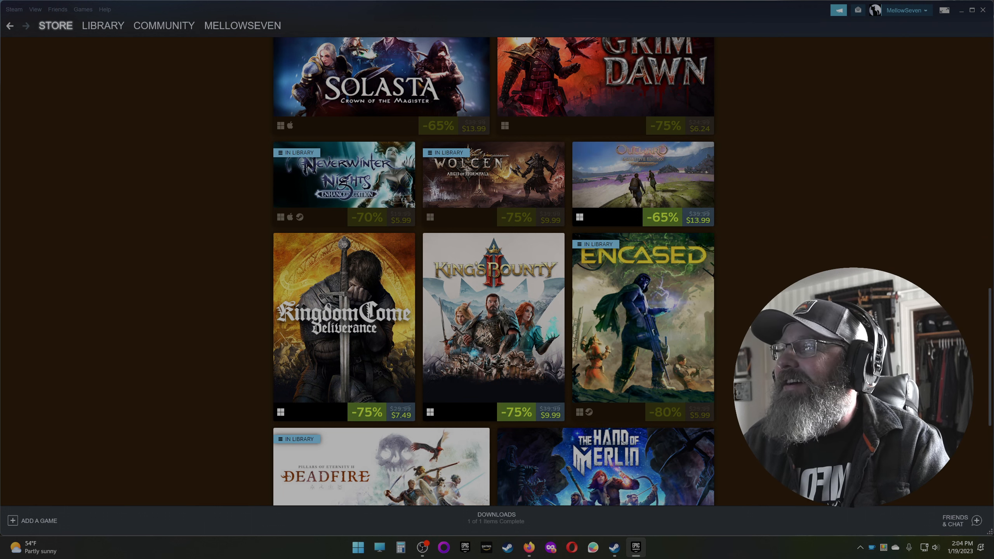
# Show the final deals, Deadfire and The Hand of Merlin, then return to the banner
pyautogui.scroll(-3)
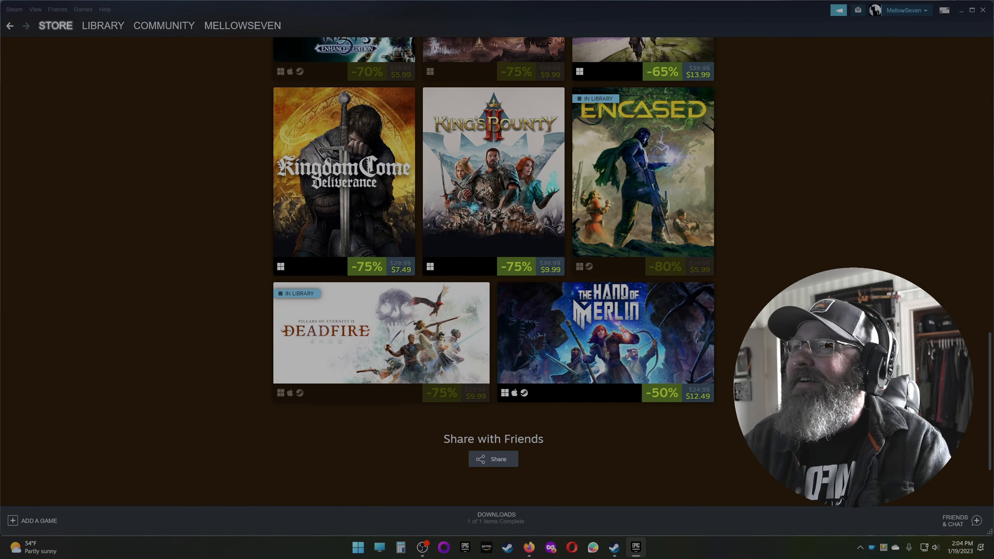
pyautogui.scroll(3)
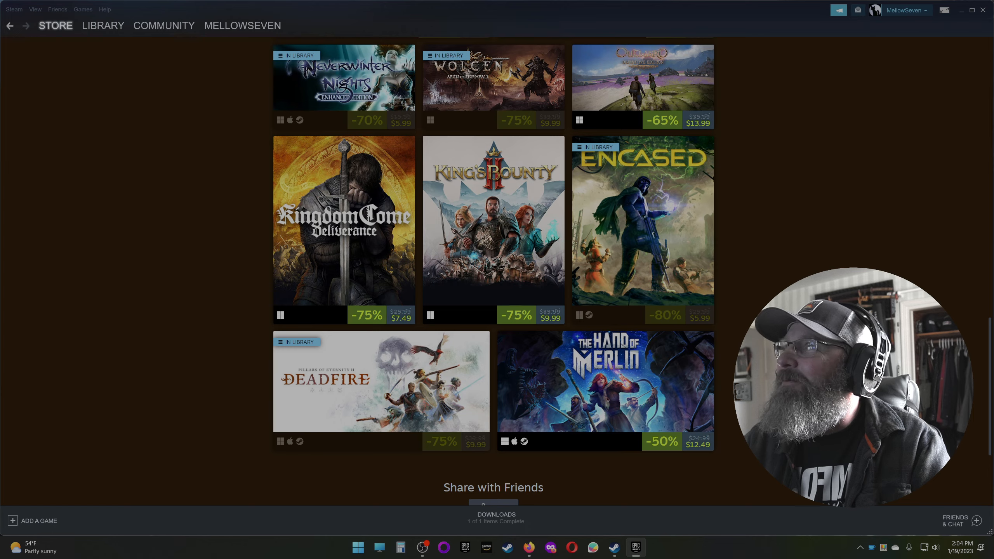
pyautogui.scroll(3)
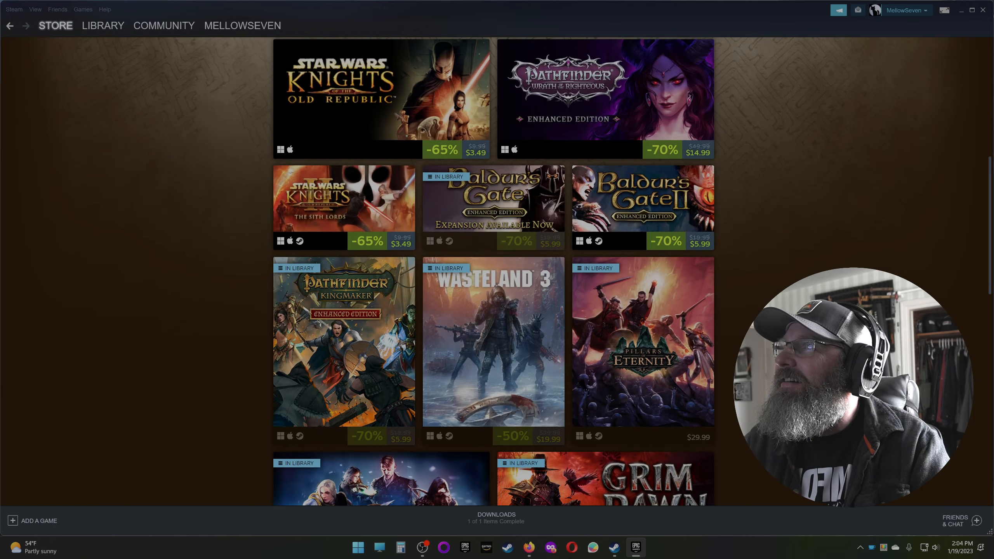
pyautogui.scroll(3)
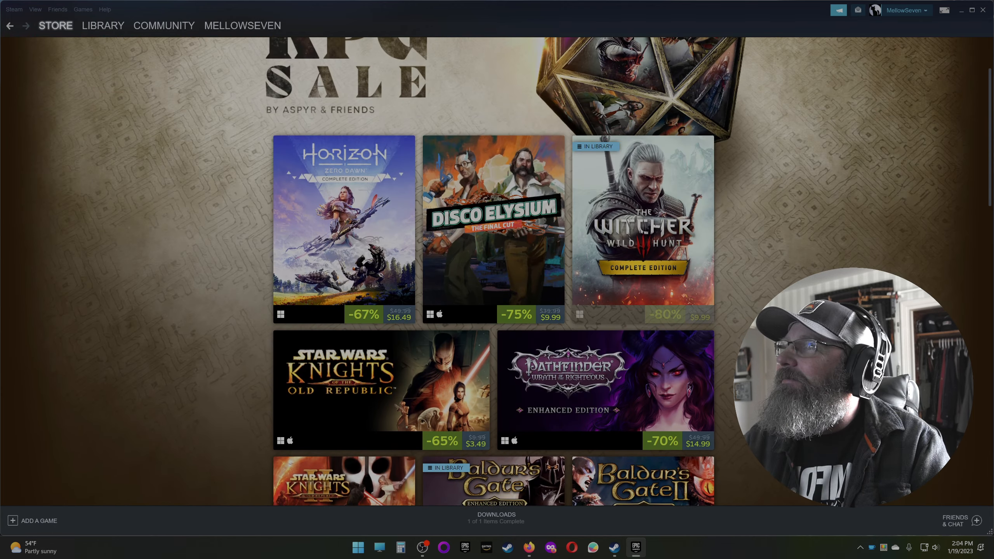
pyautogui.scroll(3)
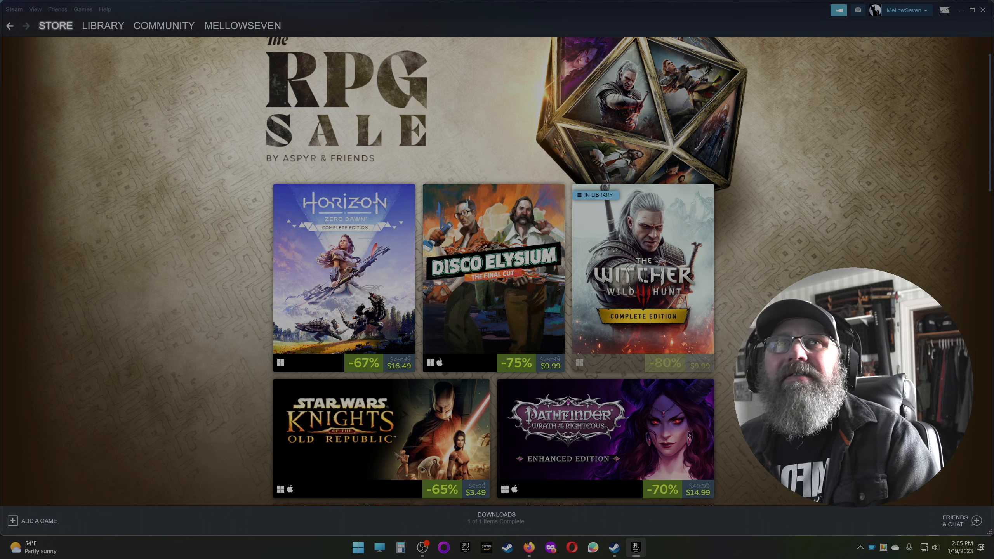